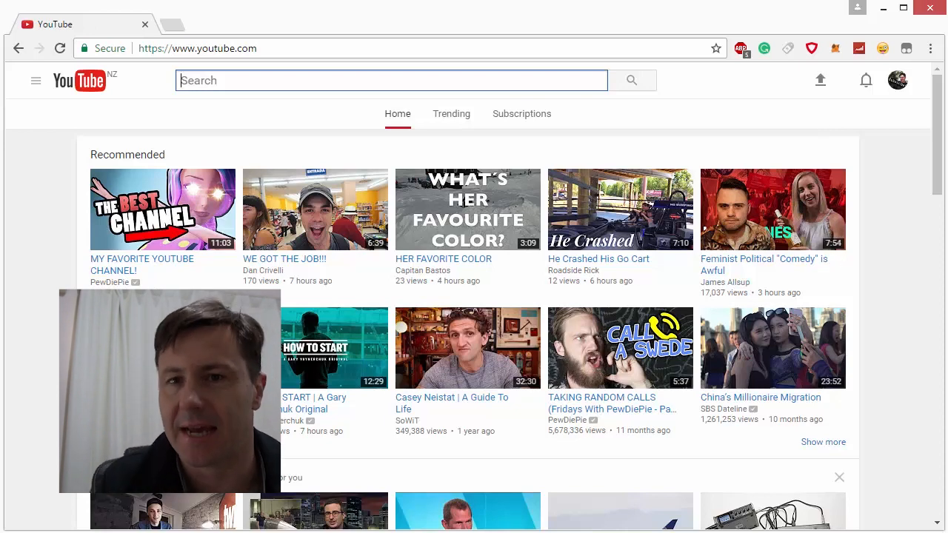
- Open Chrome DevTools with F12 beside the YouTube home page
key("F12")
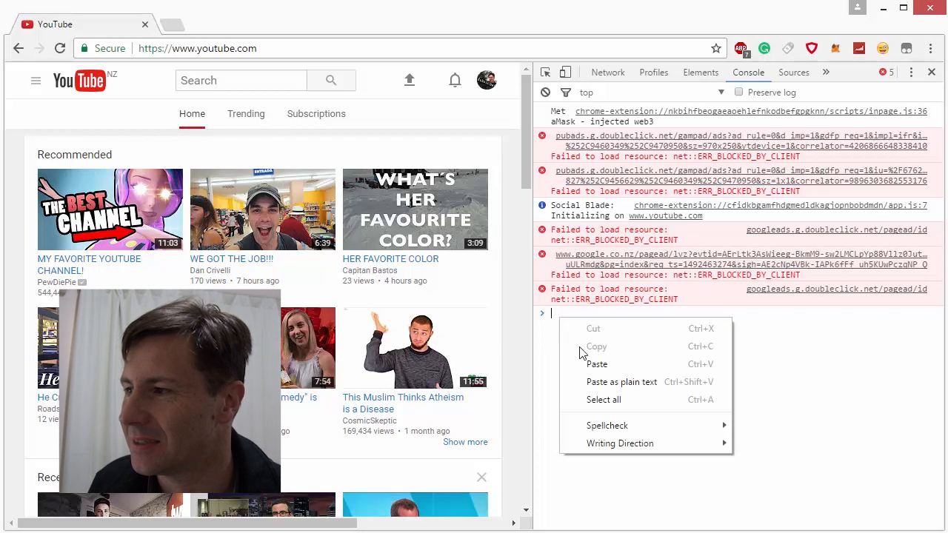
- Run document.cookie="VISITOR_INFO1_LIVE=fPQ4jCL6EiE" in the console, then open a new tab
left_click(596, 364)
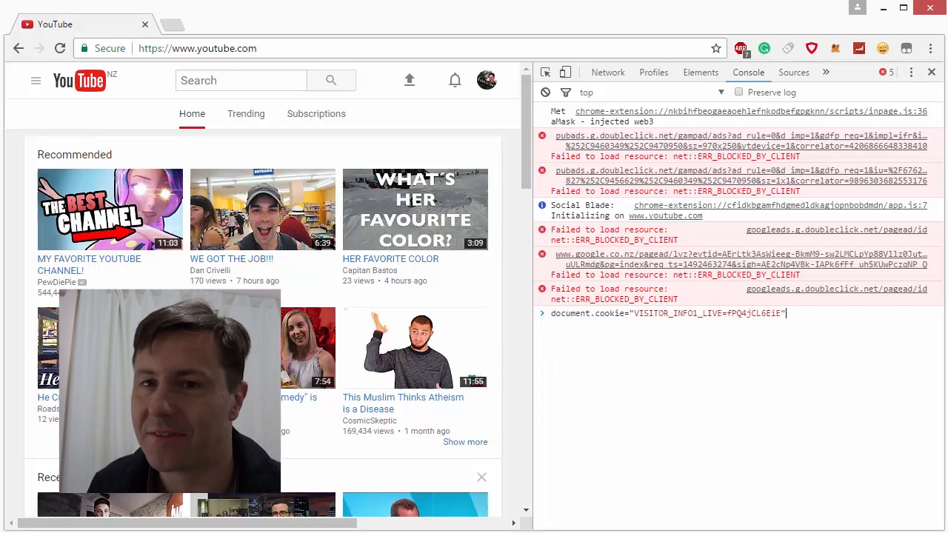
key("Return")
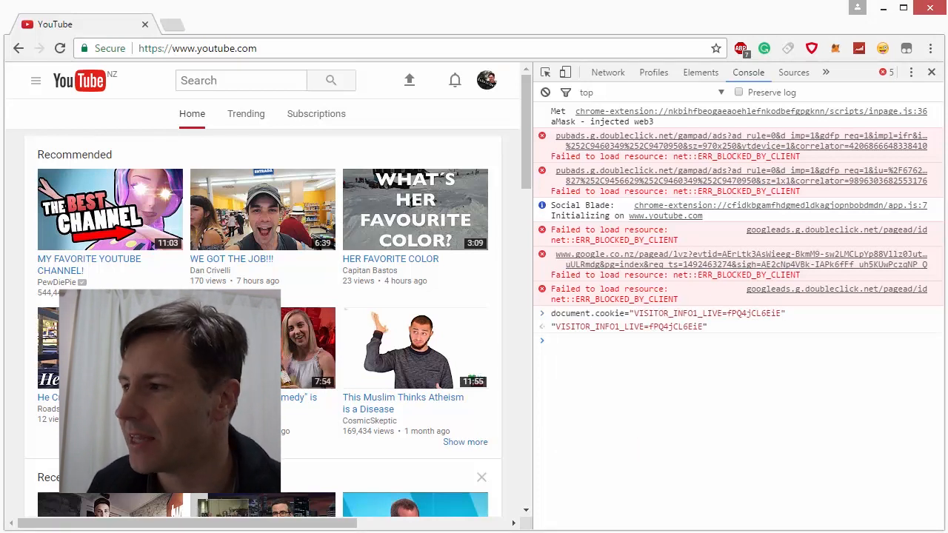
left_click(931, 72)
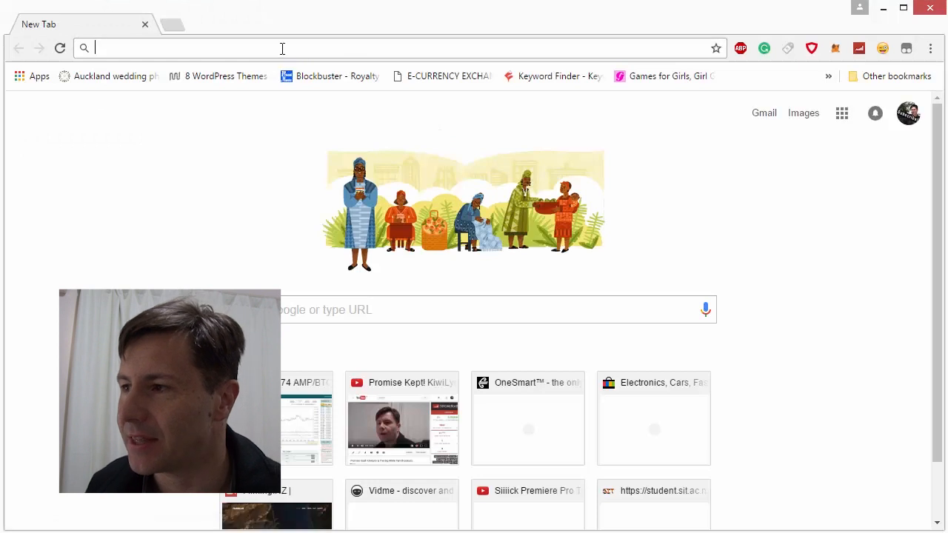
- Load youtube.com in the new tab
type("youtube.com")
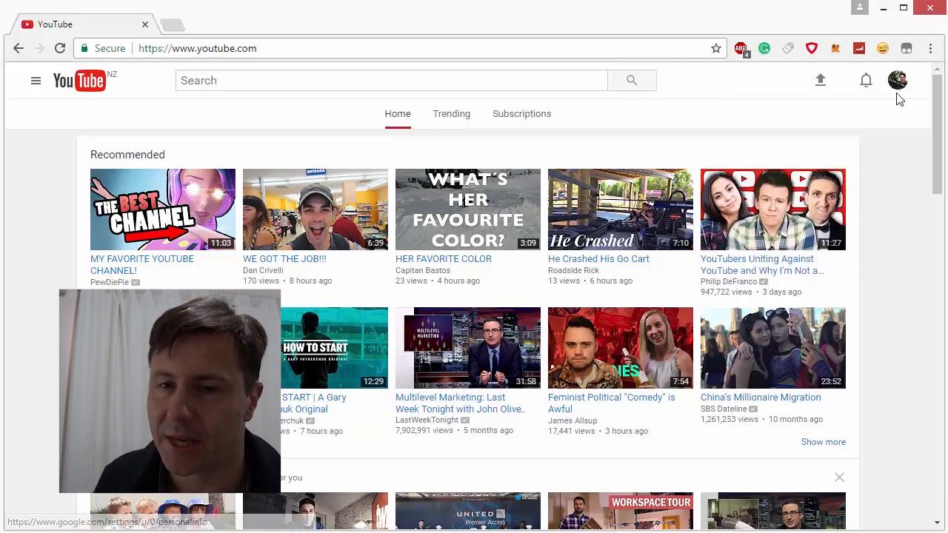
mouse_move(870, 202)
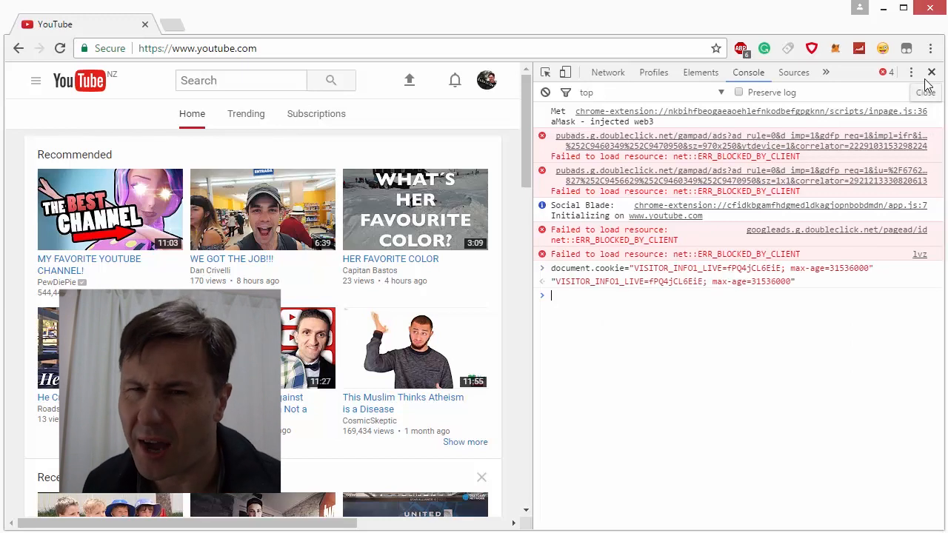
- Close DevTools after resetting the cookie with max-age=31536000
left_click(931, 72)
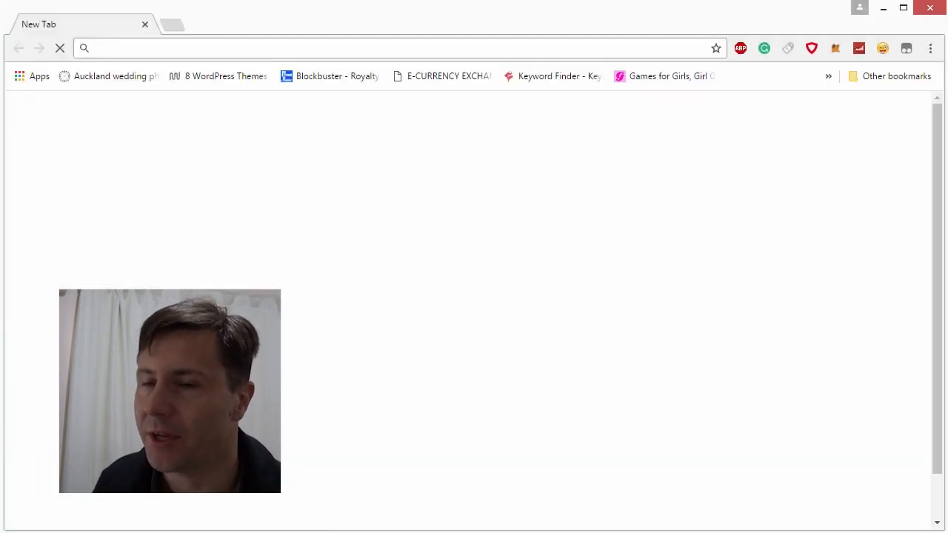
- Reload youtube.com, now shown with the dark-themed layout
type("youtube.com")
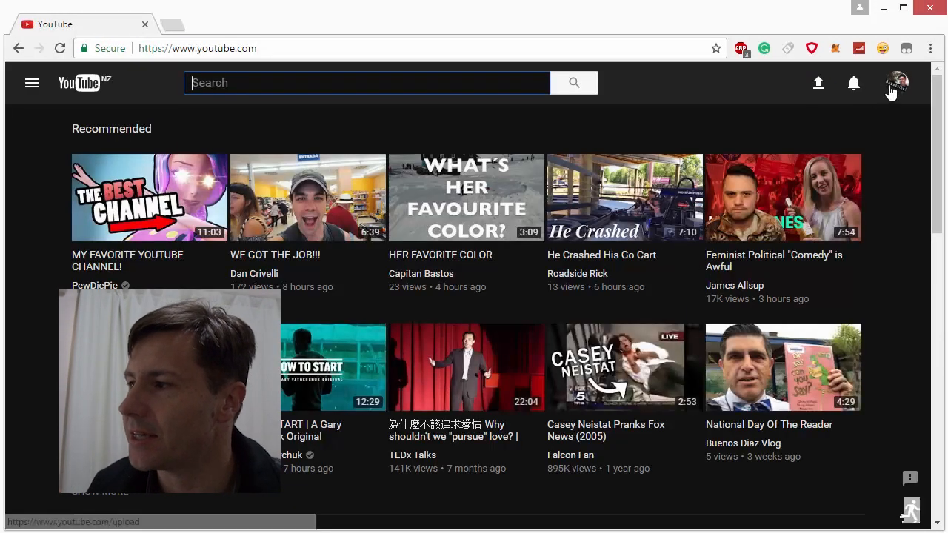
- Toggle Activate Dark Mode on from the avatar menu, then close the menu
left_click(896, 83)
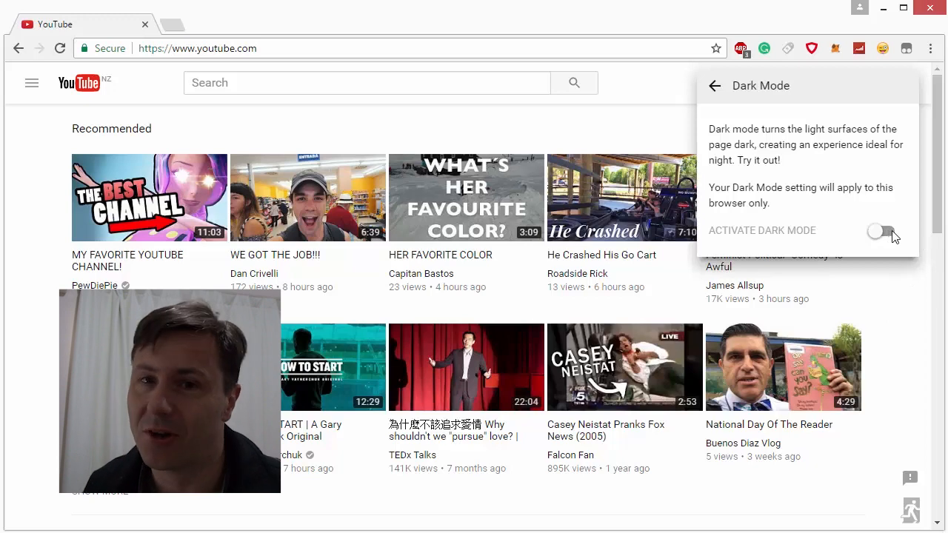
left_click(881, 231)
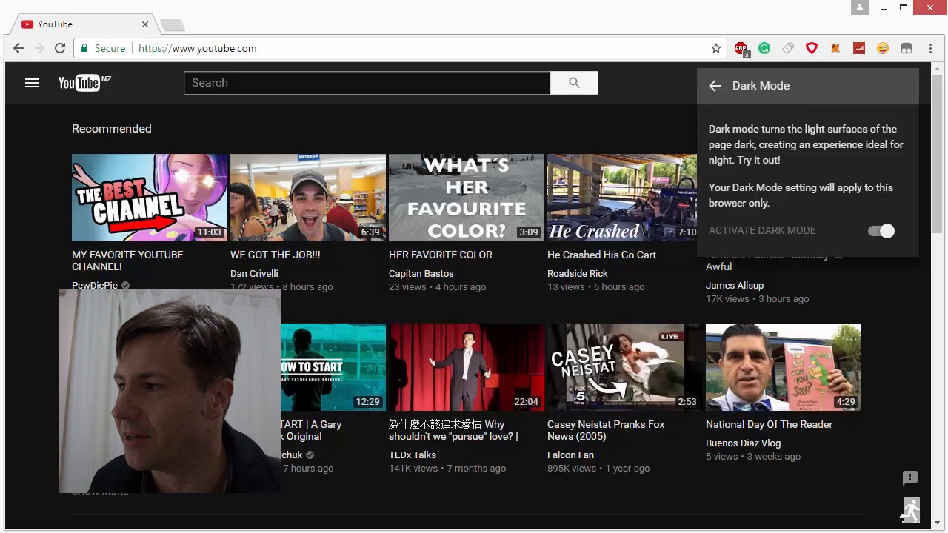
left_click(714, 86)
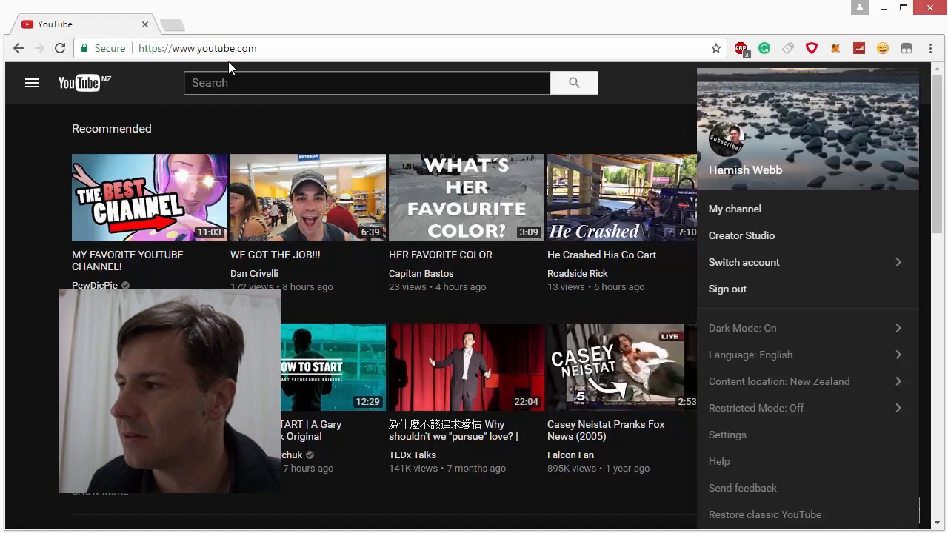
left_click(930, 48)
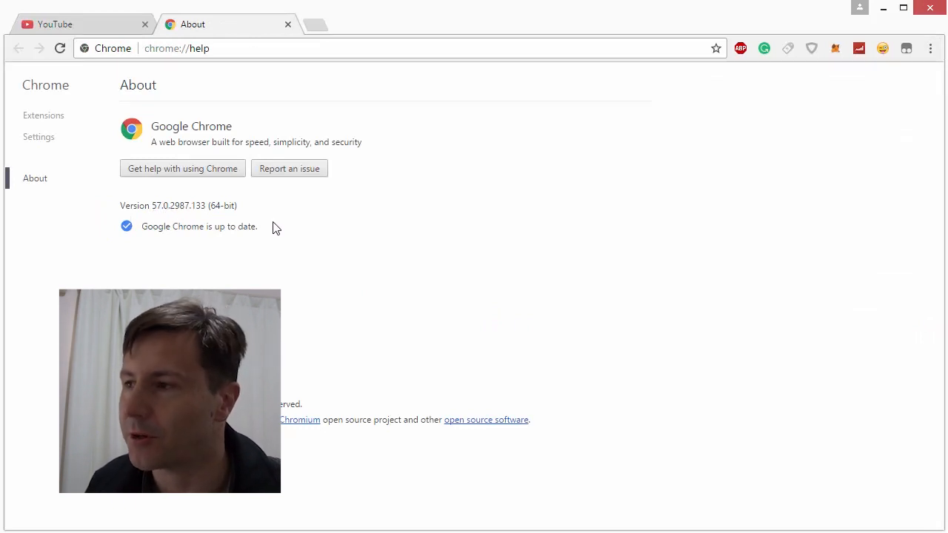
mouse_move(372, 241)
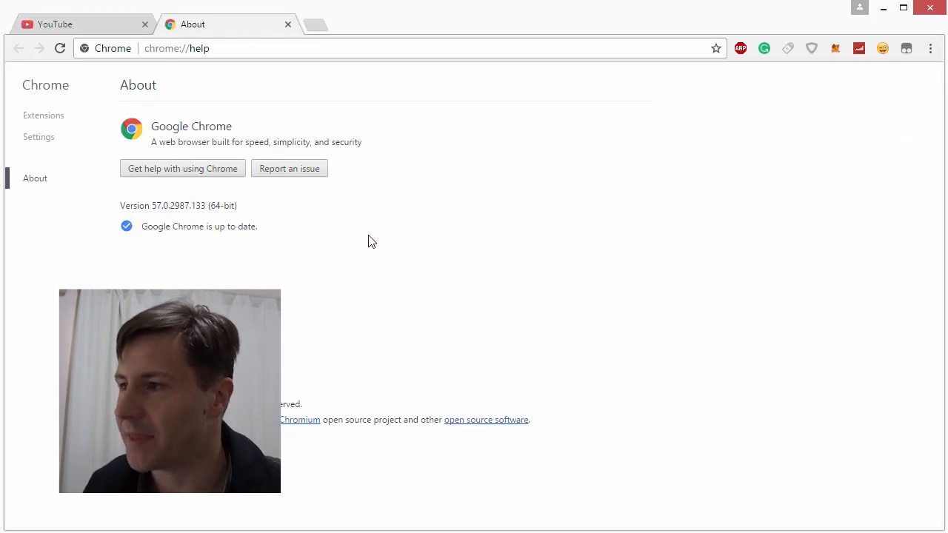